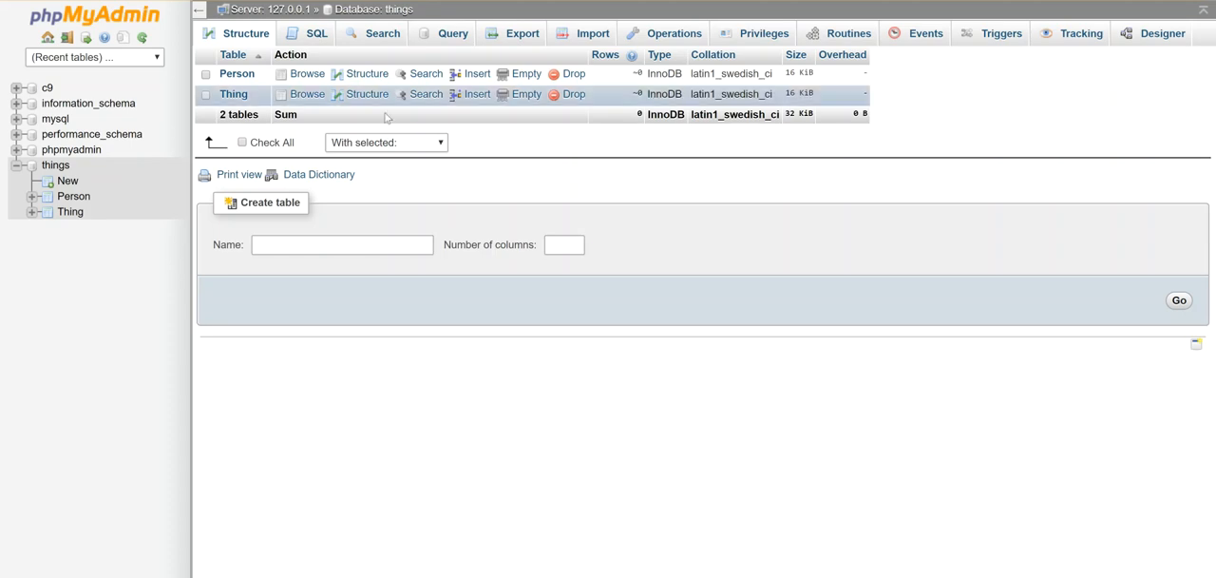
mouse_move(559, 190)
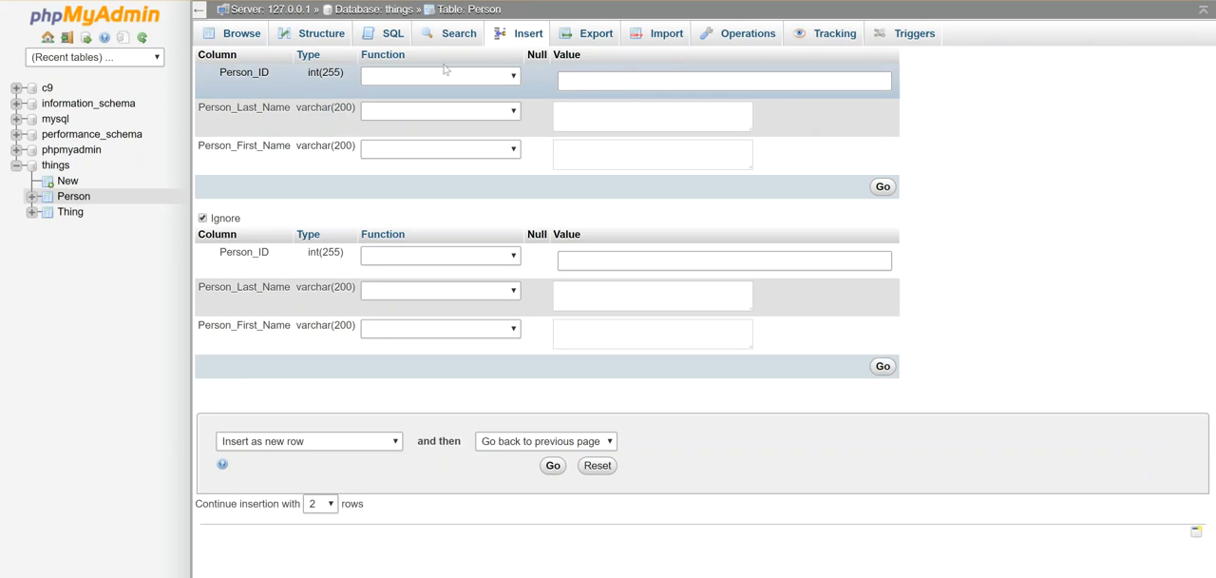
mouse_move(392, 83)
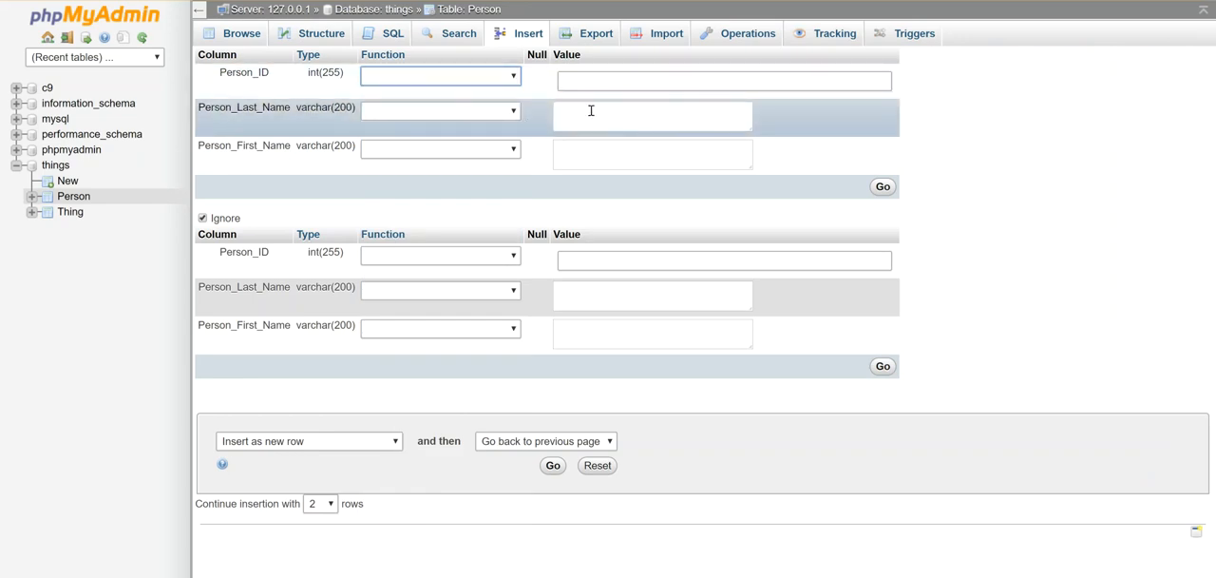
- Enter Person rows with last name Petr and first names Bethany and Zoe
click(652, 115)
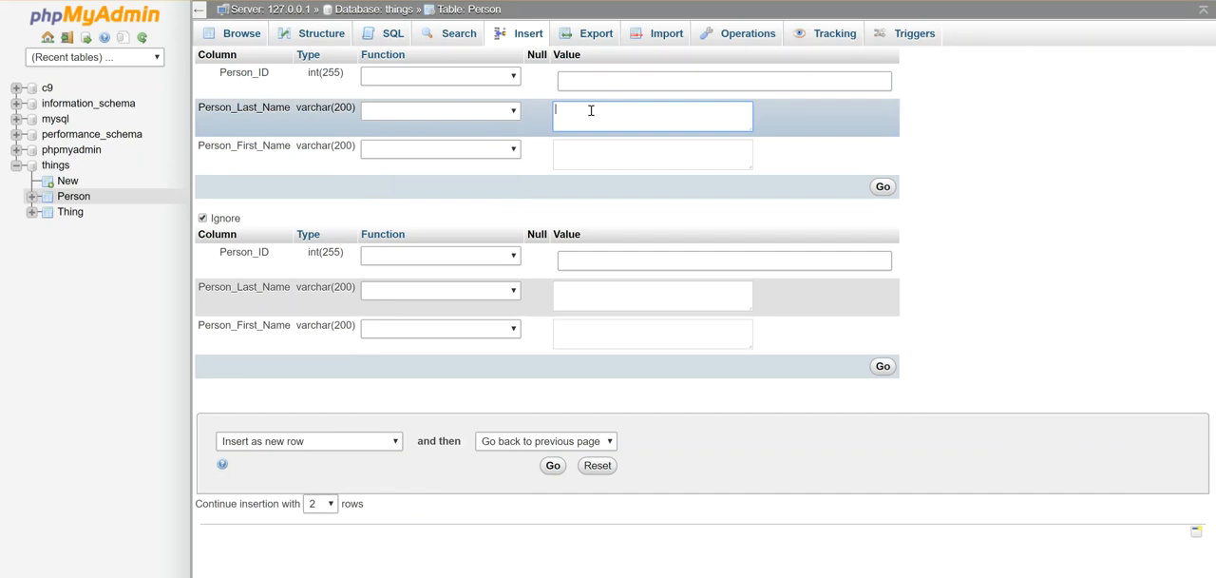
text(Petr)
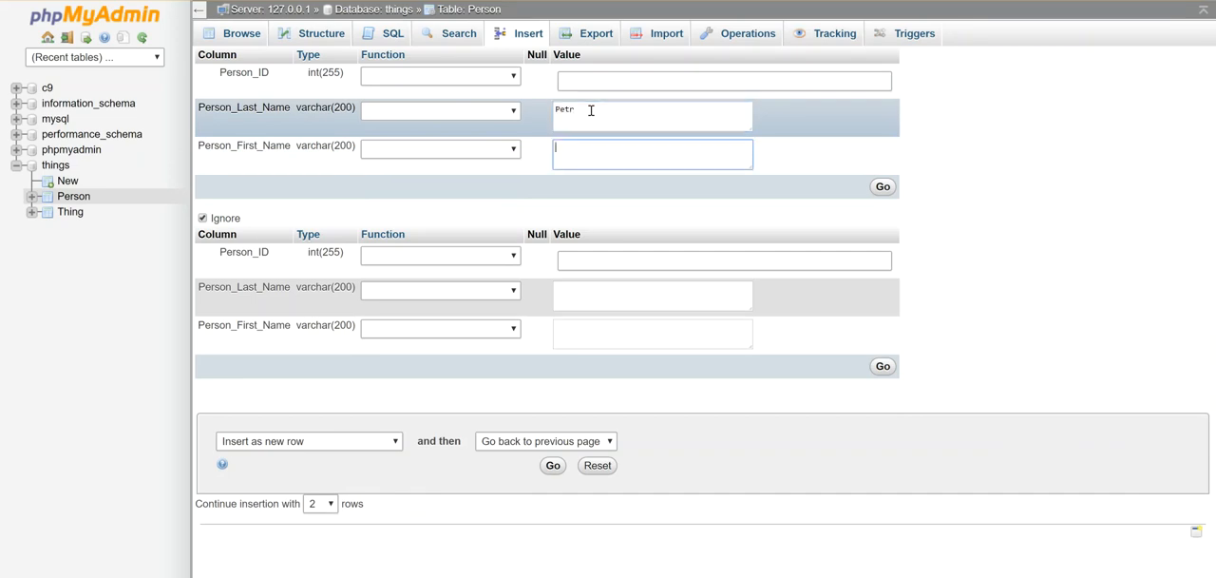
text(Bethany)
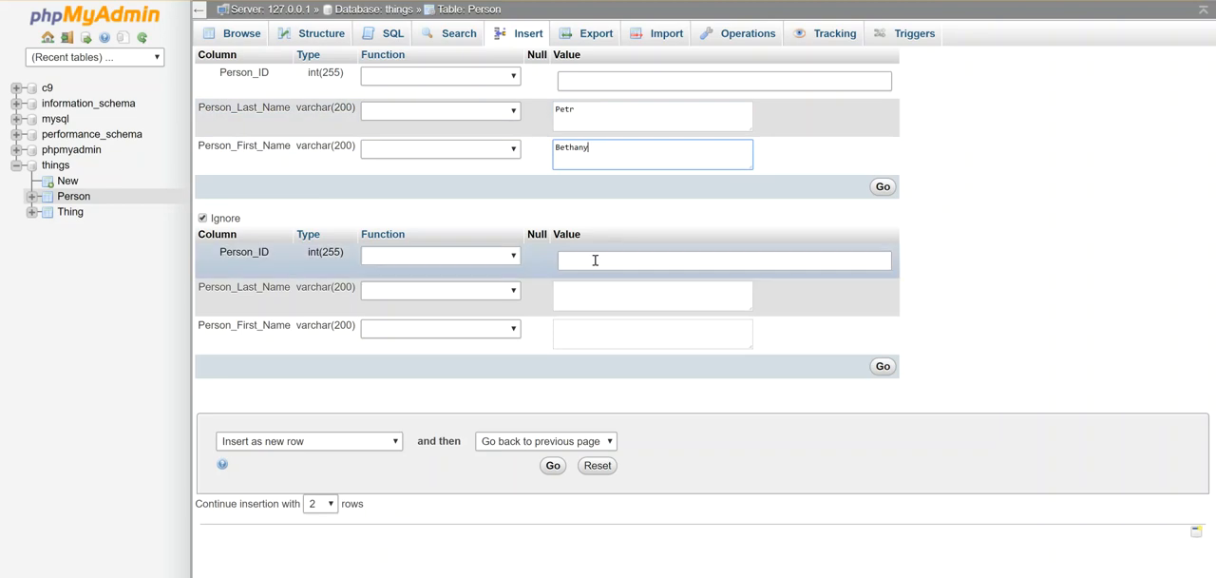
click(651, 295)
text(Petr)
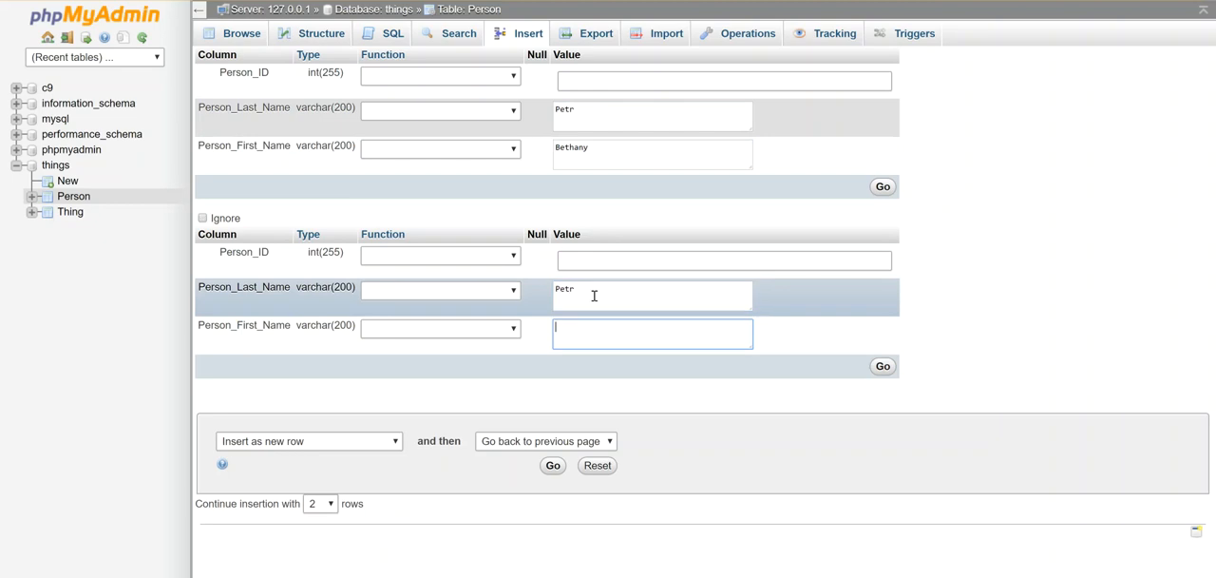
text(Zoe)
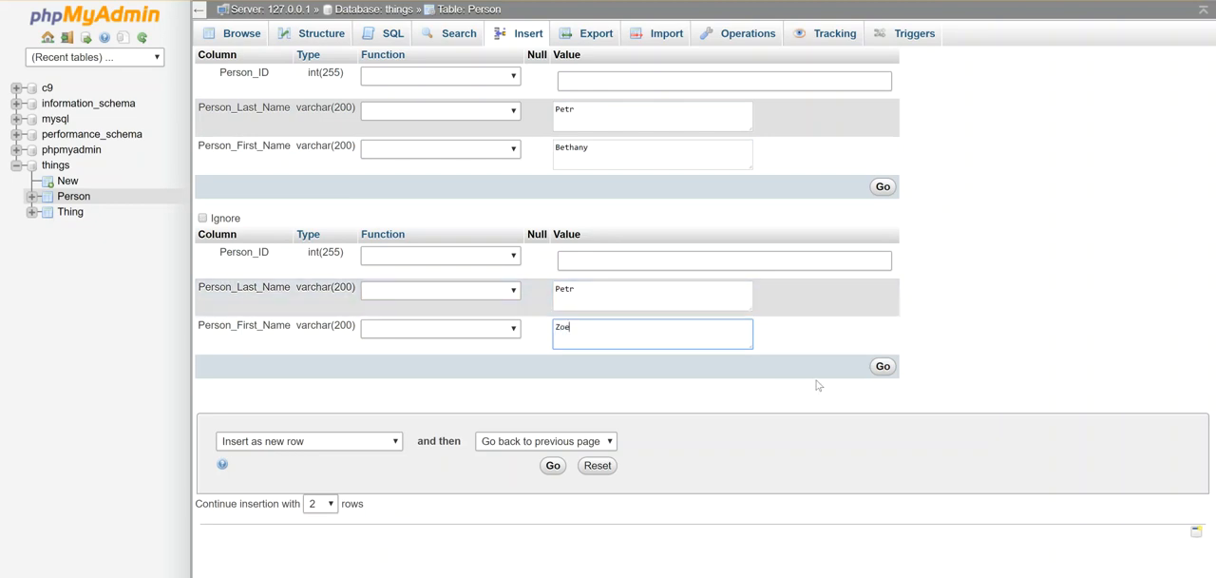
- Save the Petr Bethany and Petr Zoe rows and browse the Person table
click(552, 465)
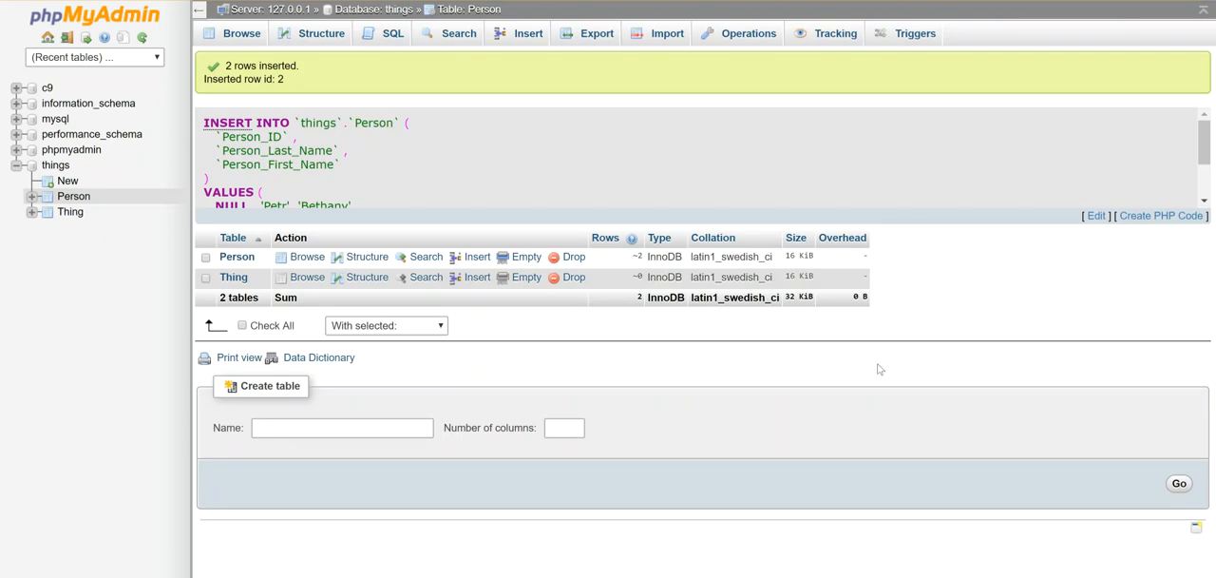
mouse_move(429, 351)
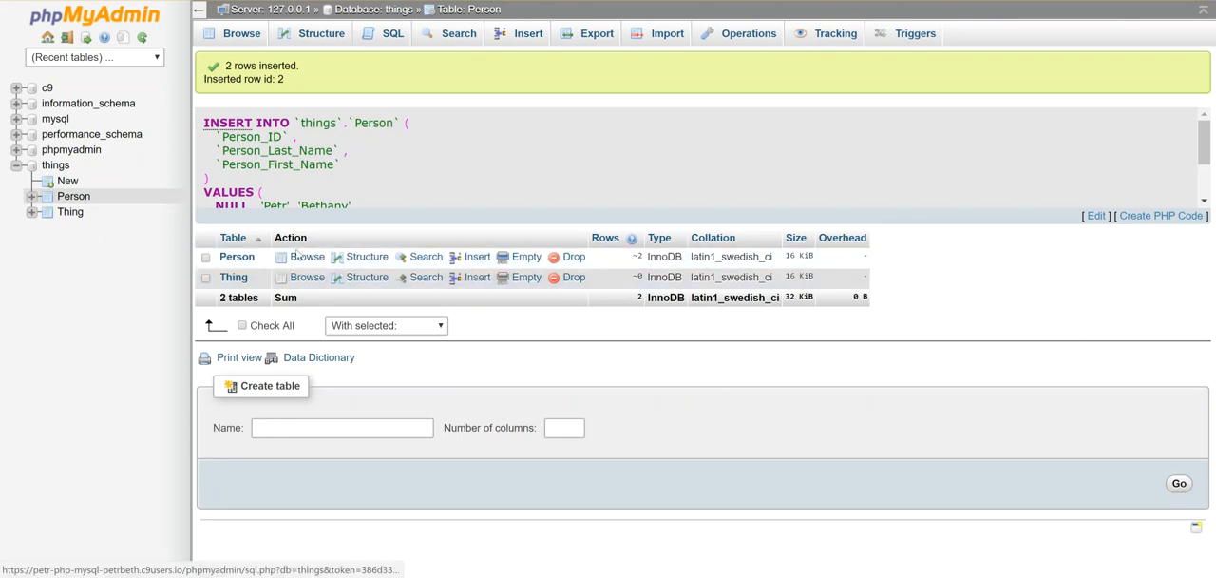
click(306, 257)
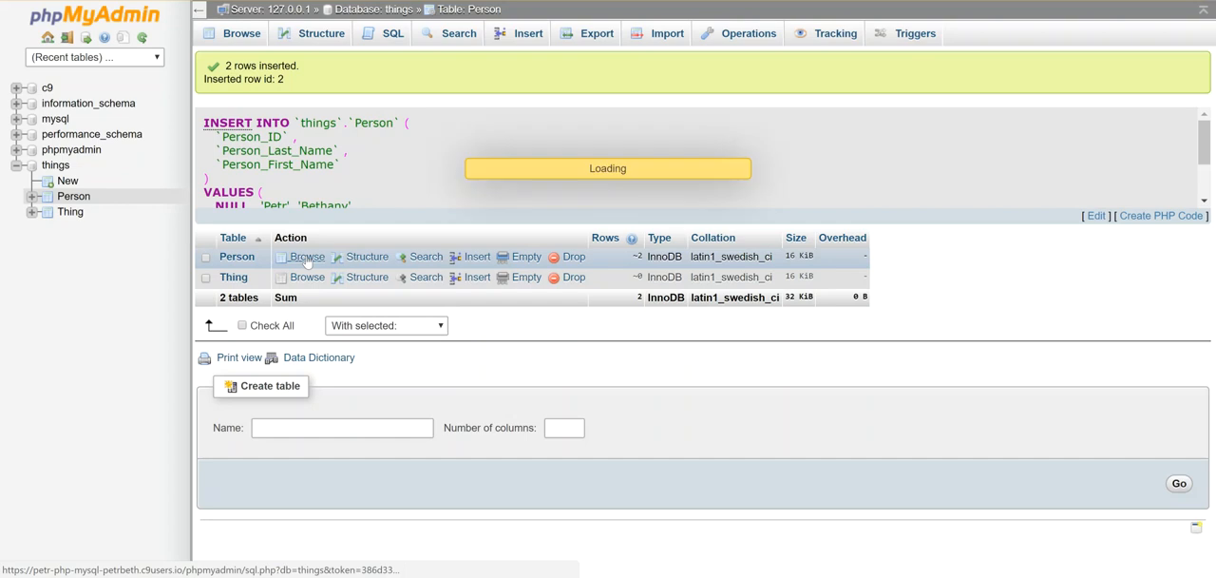
click(306, 255)
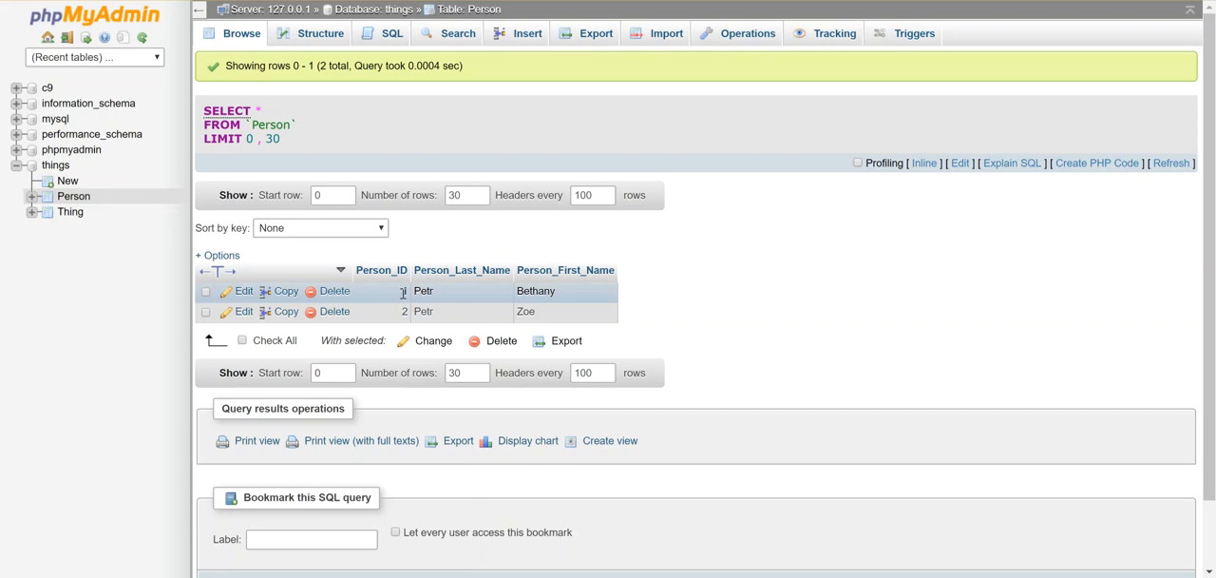
mouse_move(706, 302)
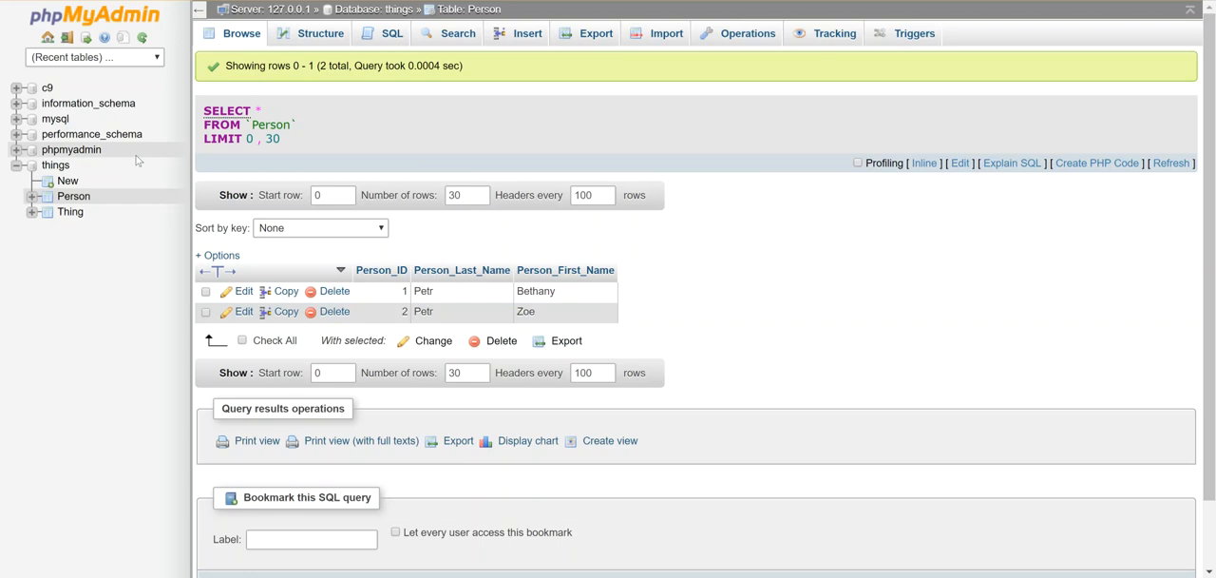
- Select the Thing table and bring up its Insert form
click(69, 211)
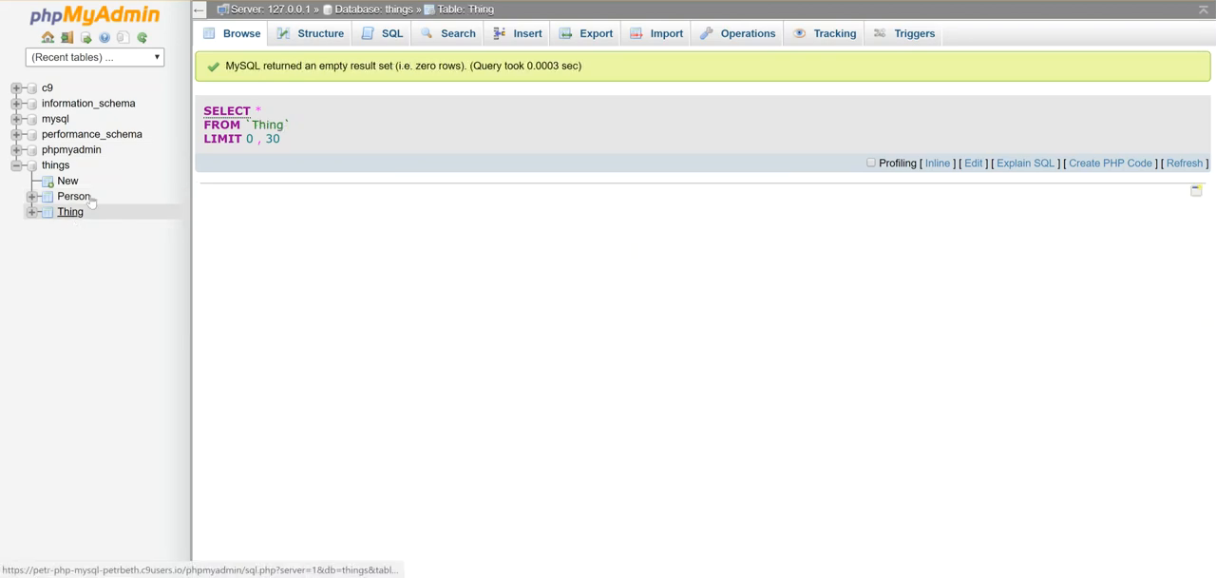
click(525, 35)
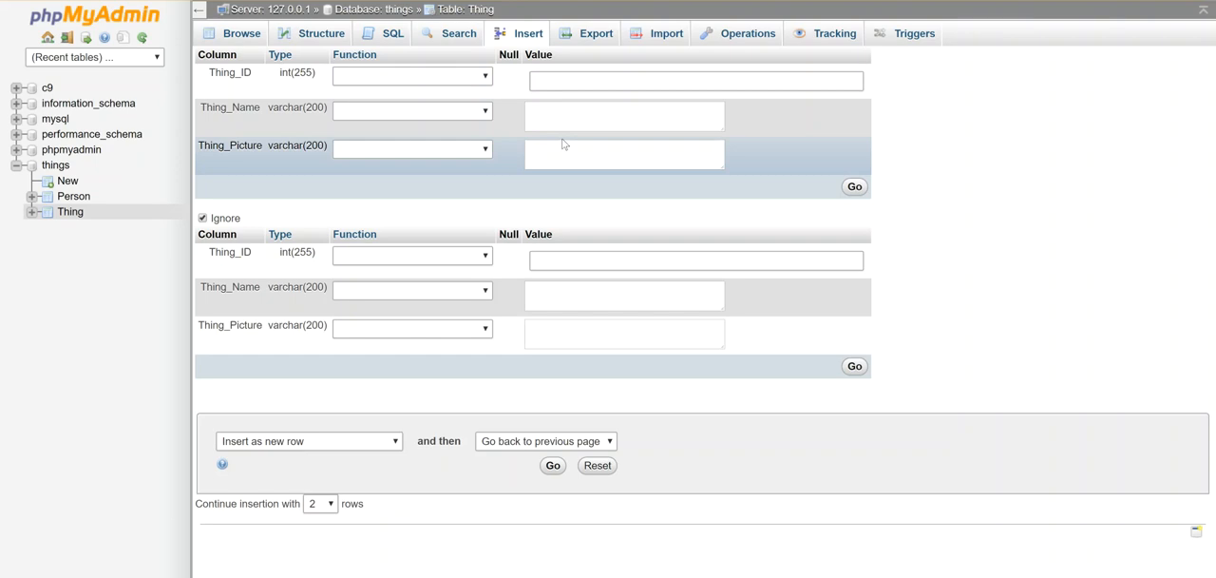
- Fill the Thing rows: Book with book.jpg and Soda with soda.jpg
click(624, 116)
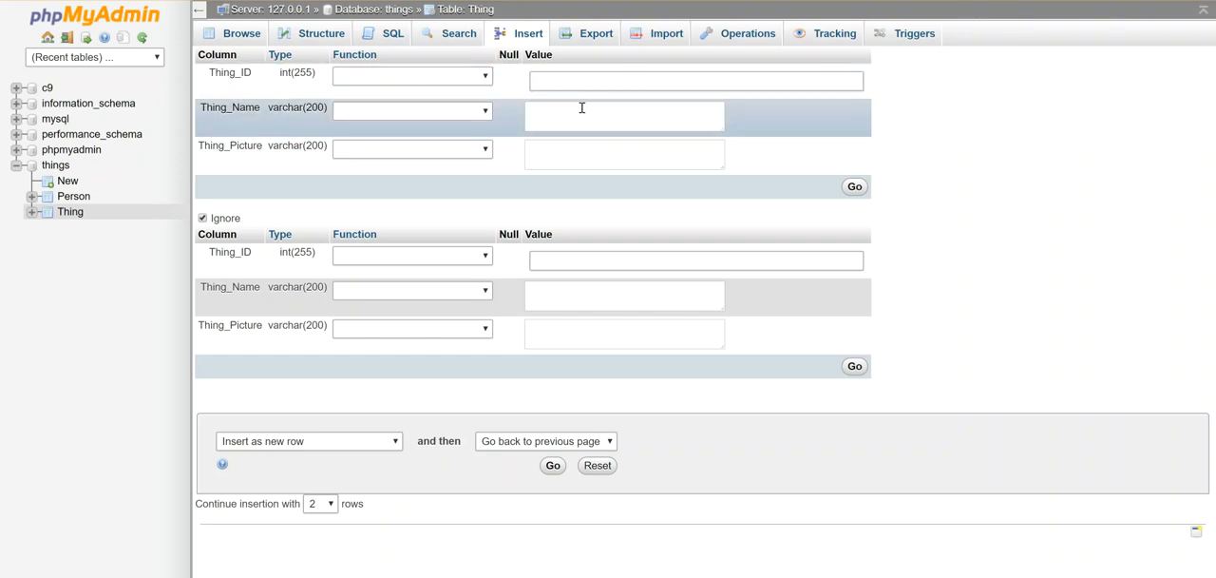
click(624, 115)
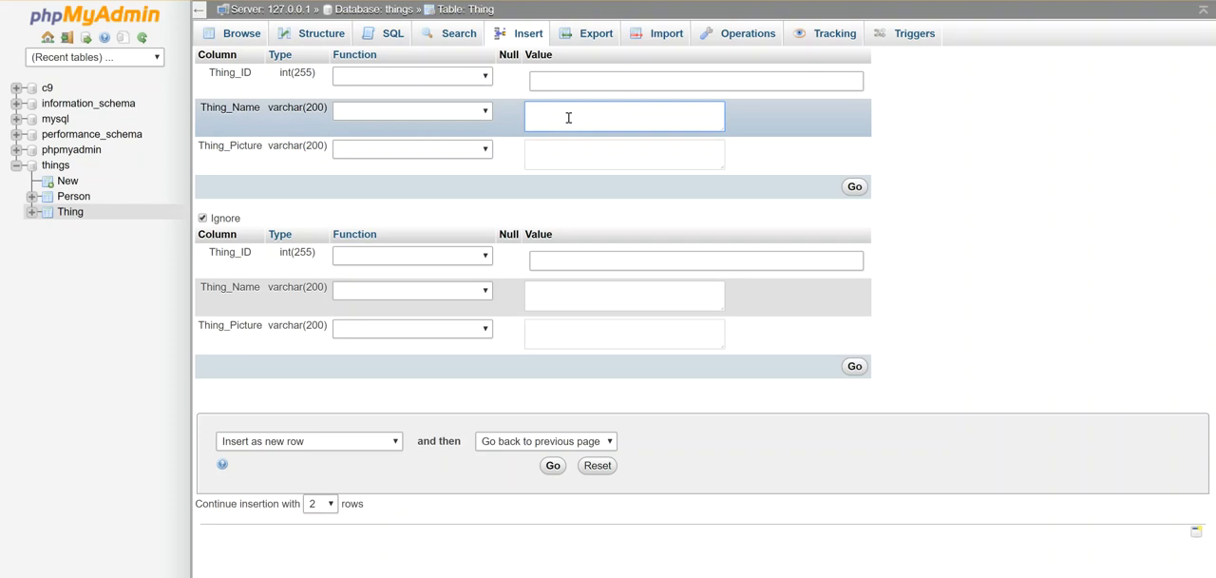
text(B)
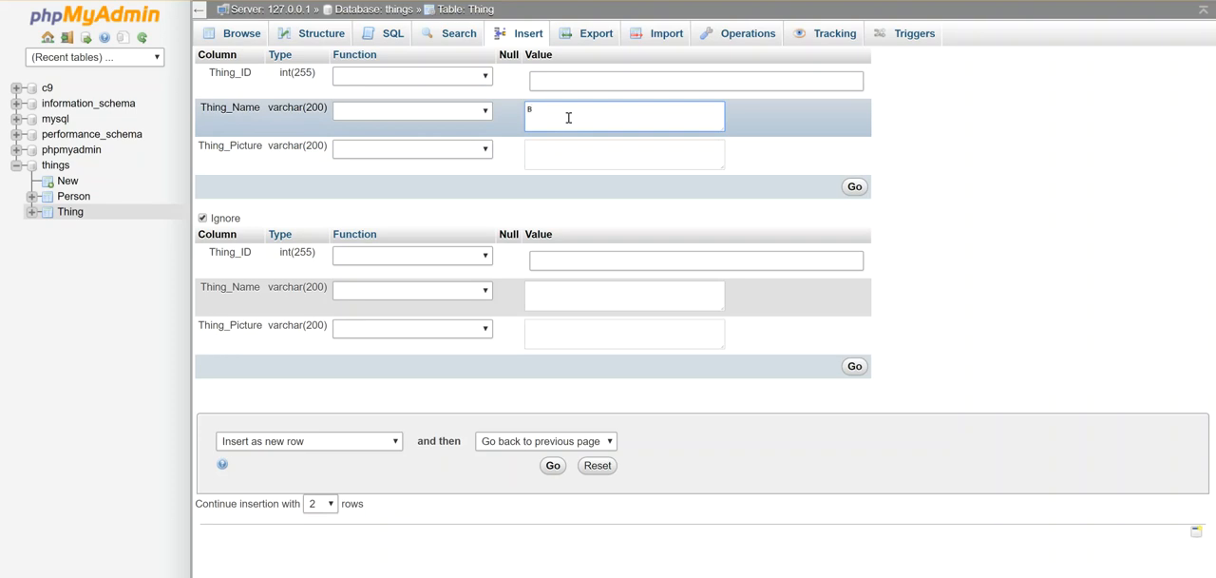
text(Book)
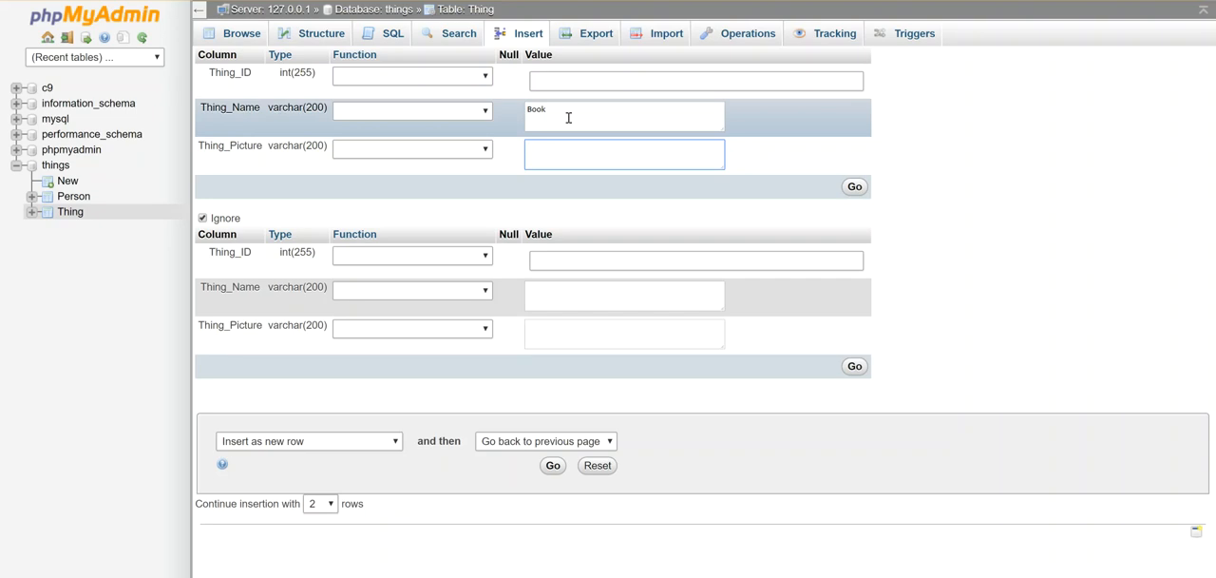
text(bo)
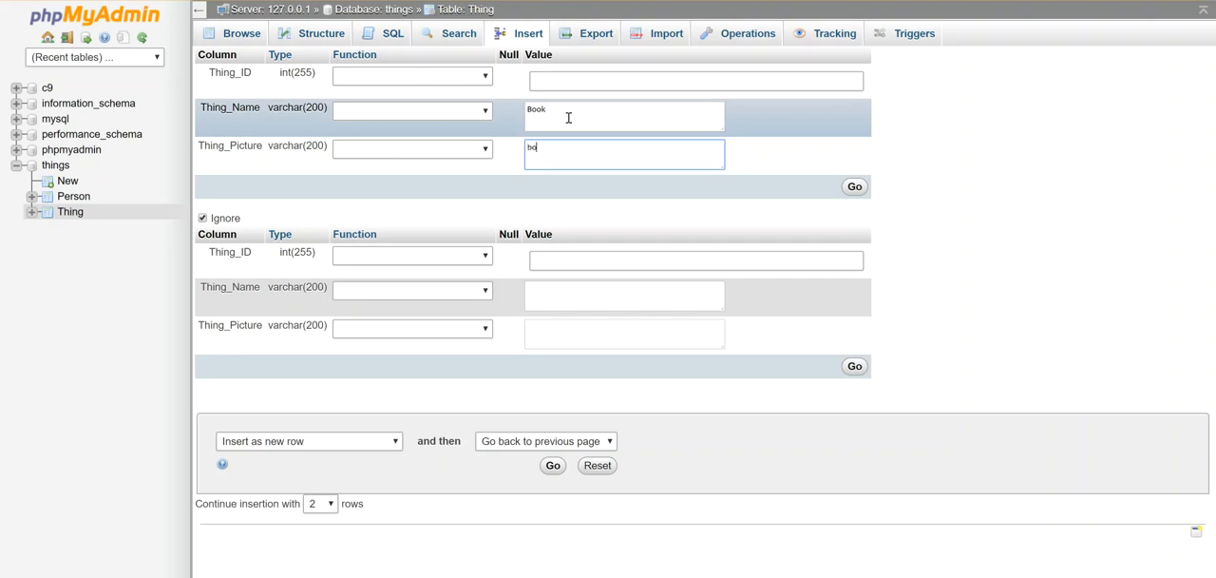
text(ook.jpg)
click(624, 333)
text(soda.jpg)
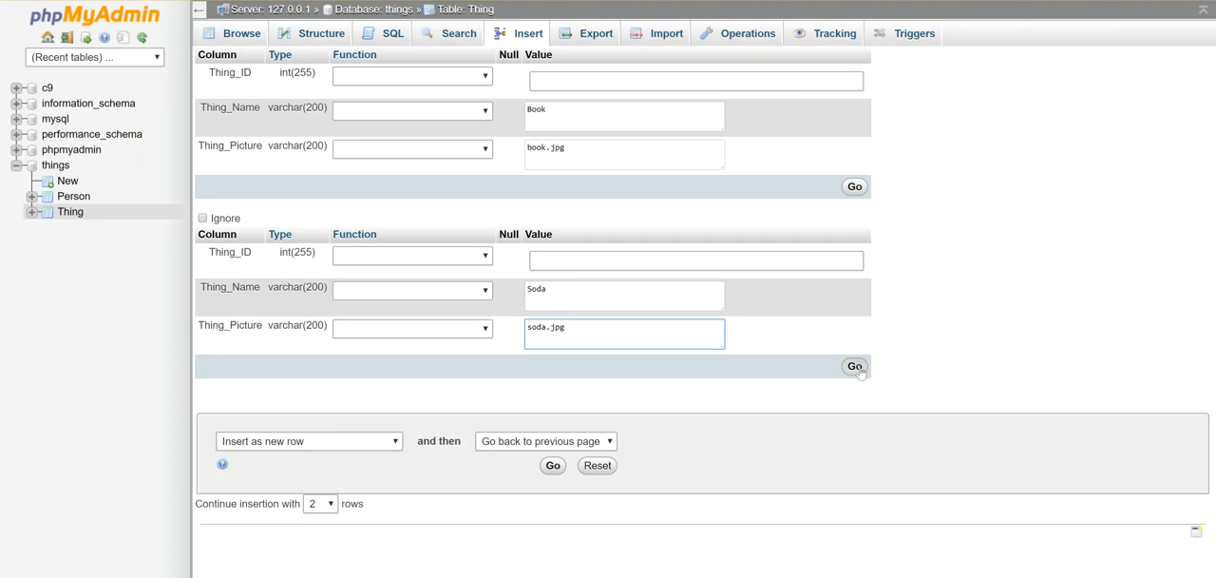
- Insert the Book and Soda rows and scroll through the resulting Thing table
click(854, 367)
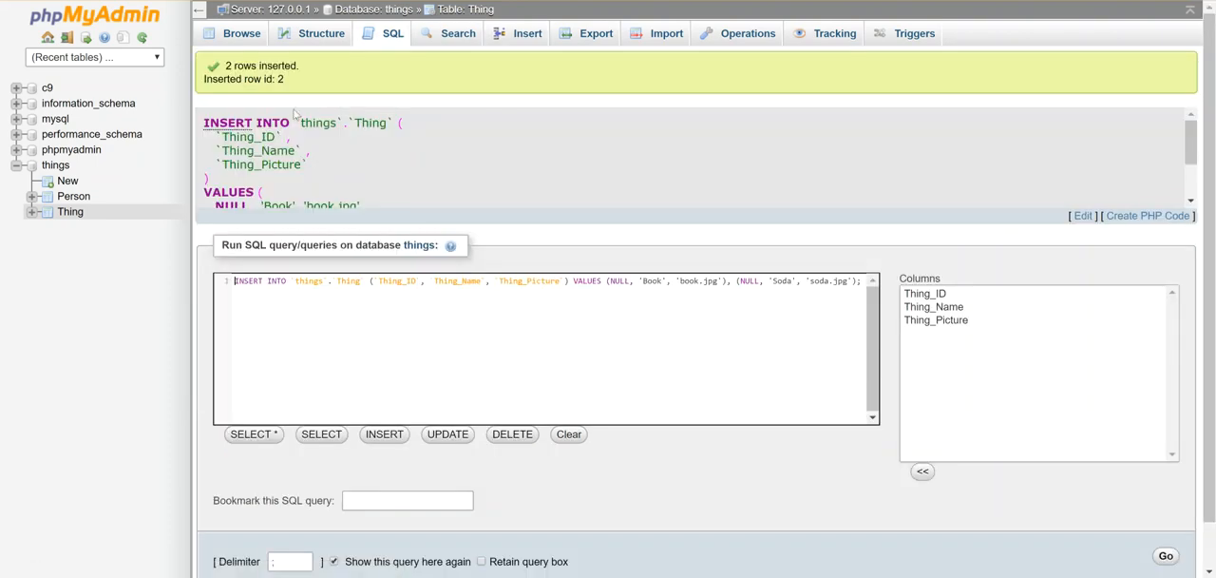
scroll(down, 3)
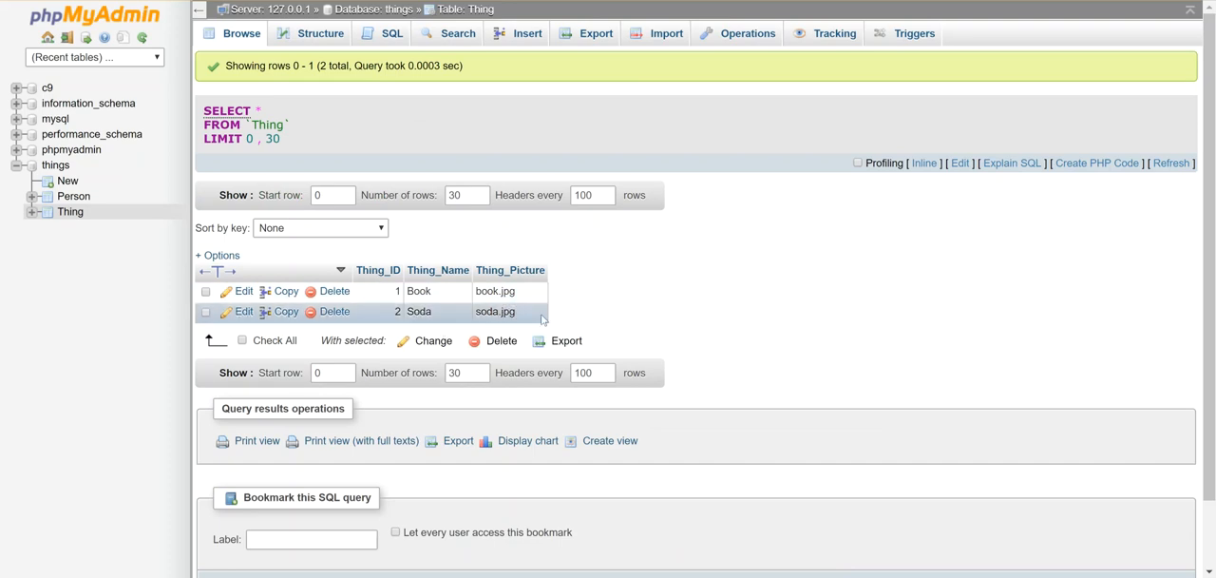
mouse_move(794, 300)
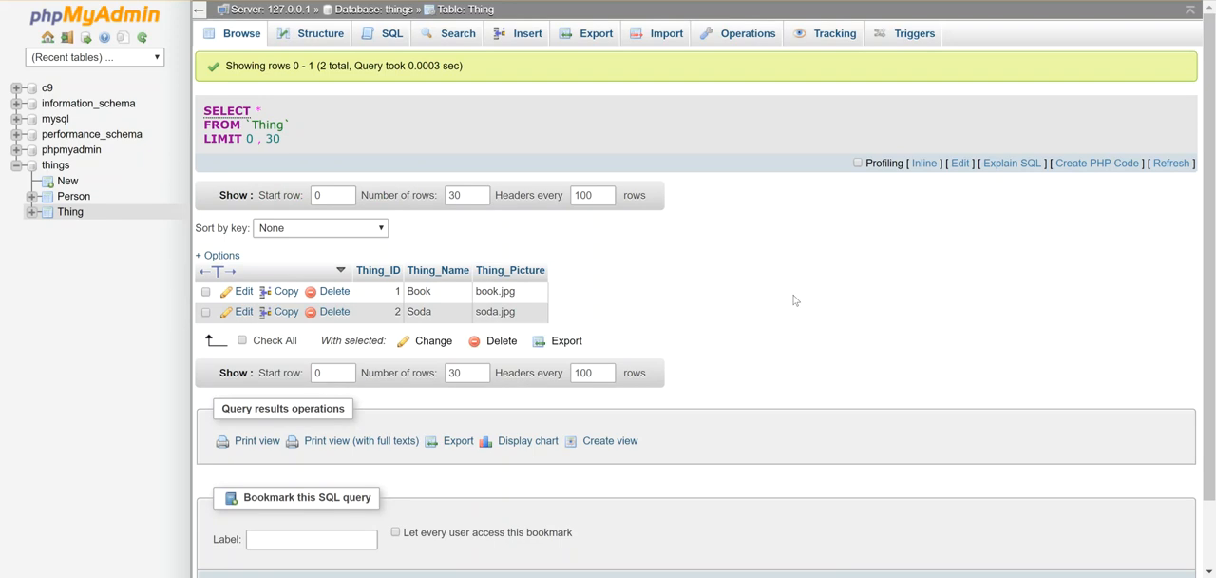
mouse_move(606, 314)
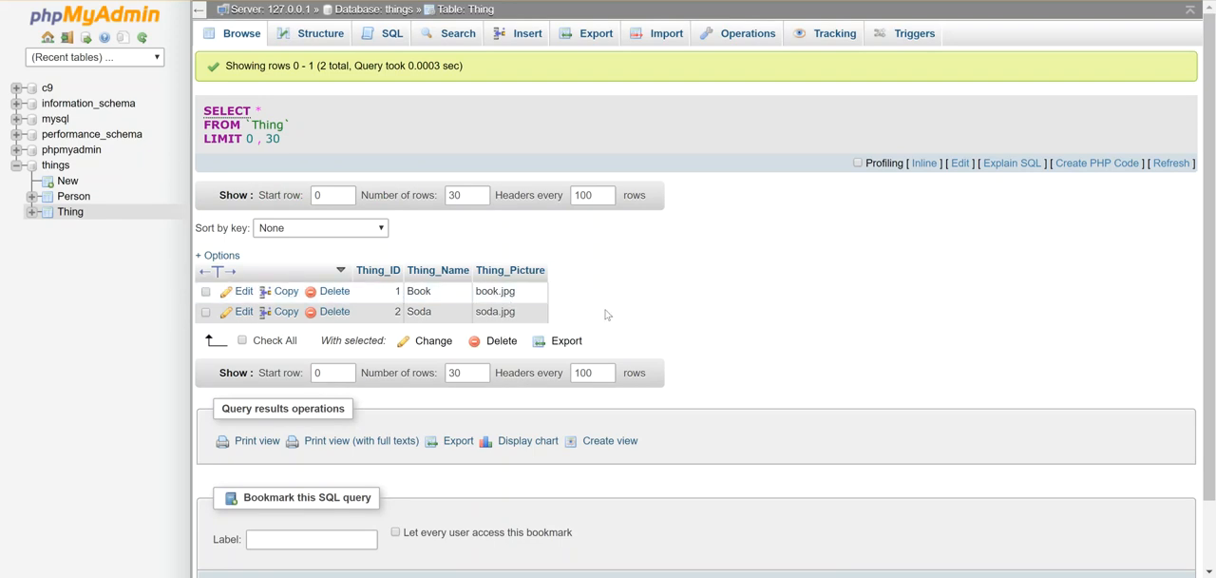
mouse_move(688, 302)
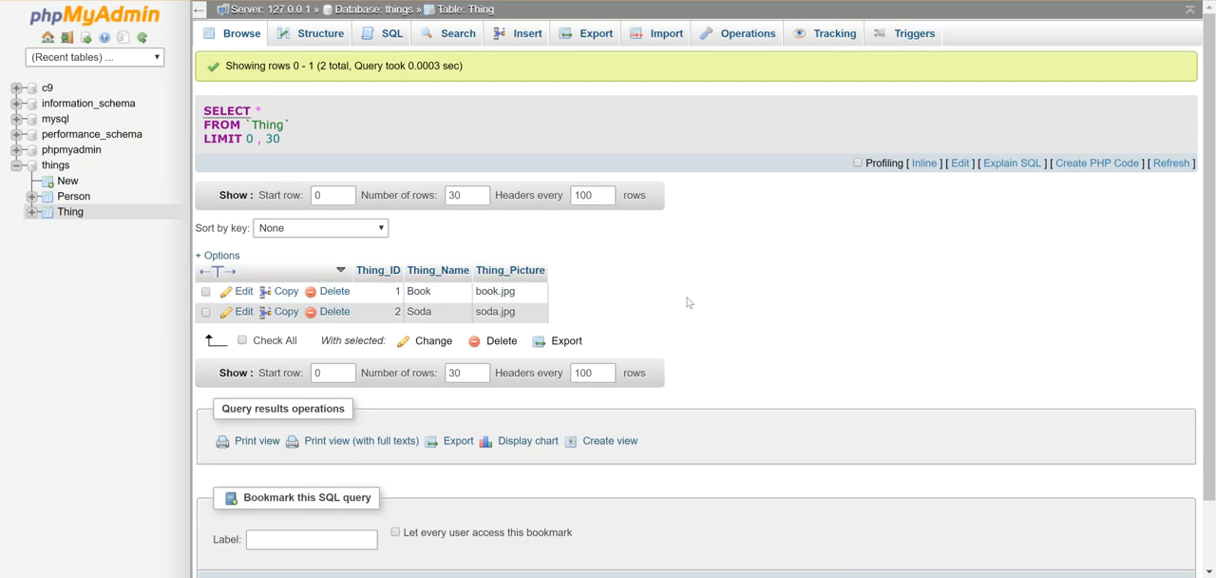
mouse_move(605, 348)
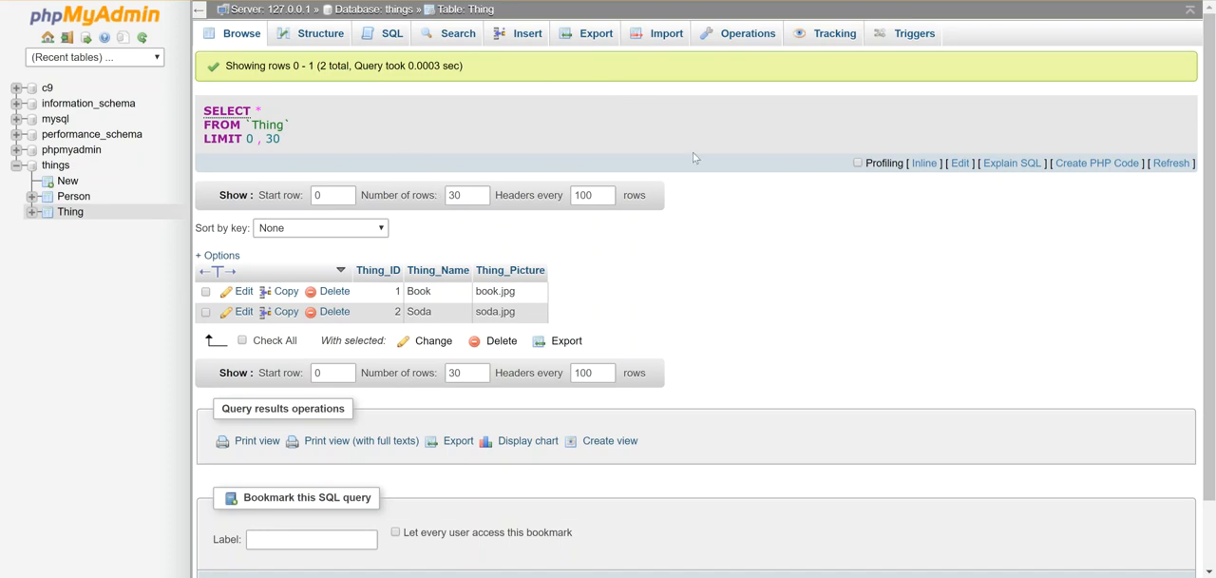
mouse_move(473, 85)
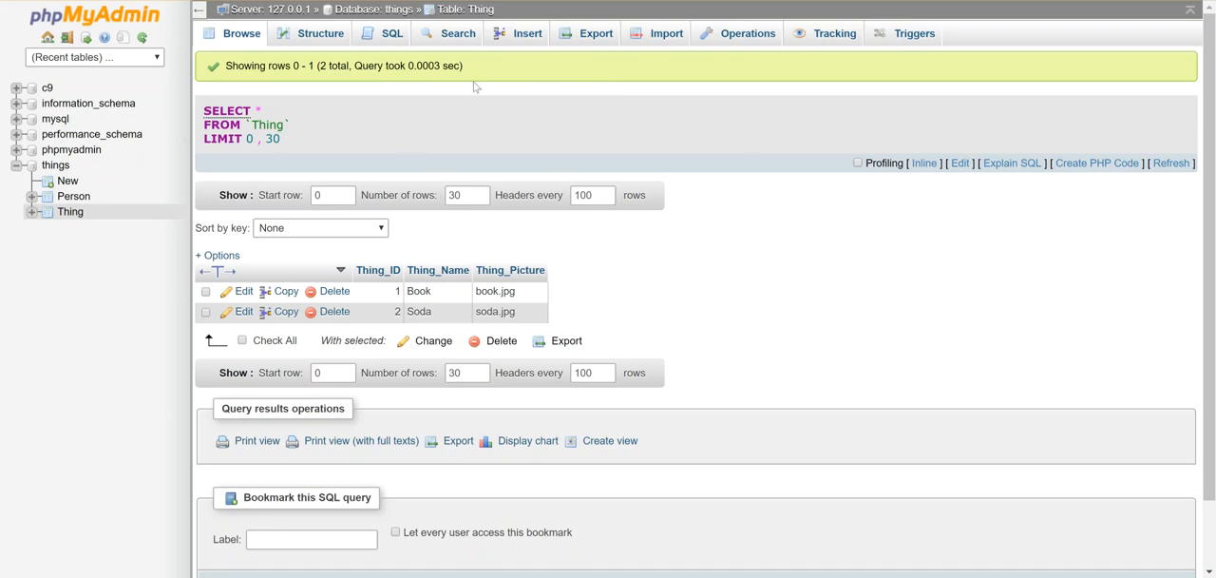